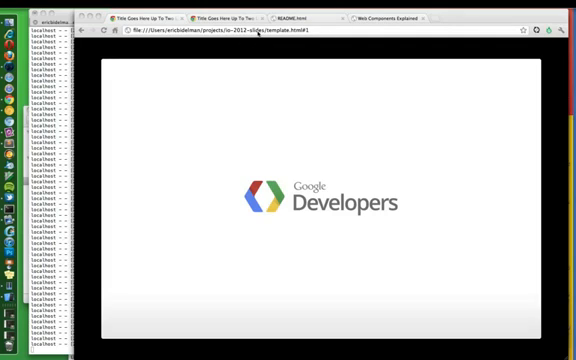
# Step: Focus the slide deck in Chrome Canary so arrow keys drive the presentation
pyautogui.click(300, 36)
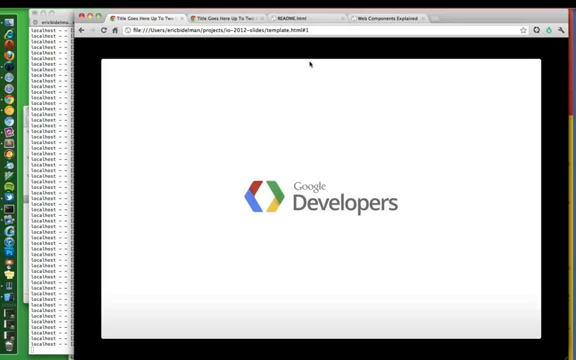
pyautogui.moveTo(106, 128)
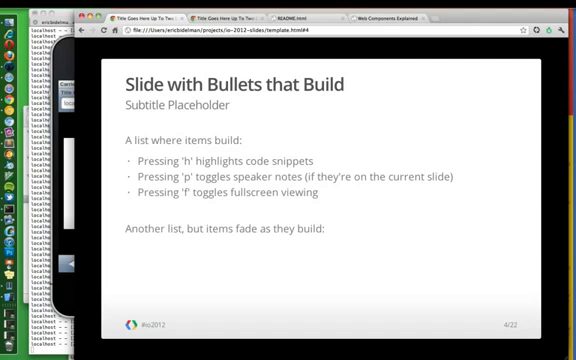
# Step: Reveal the remaining build bullet, then advance to the Slide with (Smaller Font) about links
pyautogui.press('f')
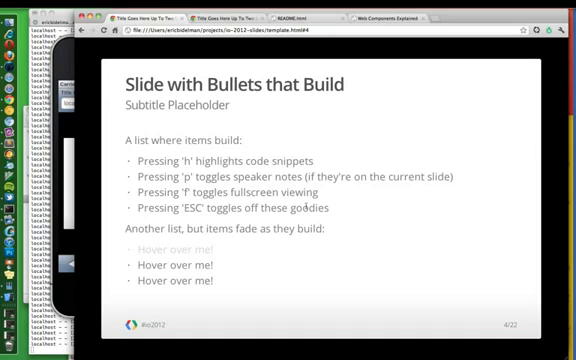
pyautogui.press('Right')
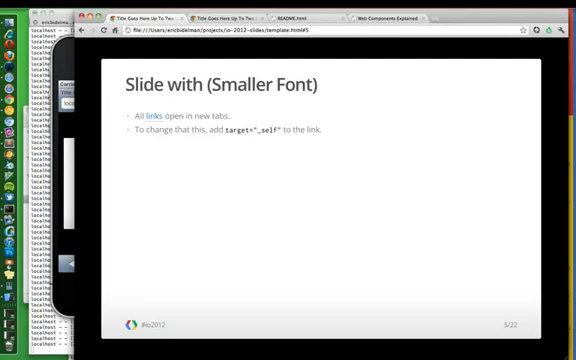
pyautogui.moveTo(212, 160)
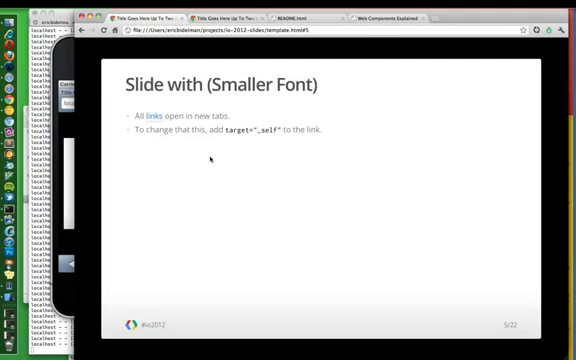
pyautogui.moveTo(152, 112)
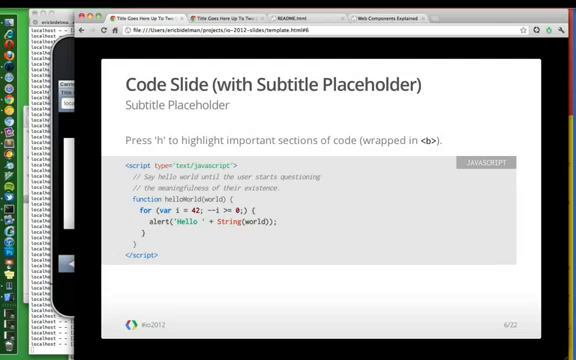
pyautogui.moveTo(398, 204)
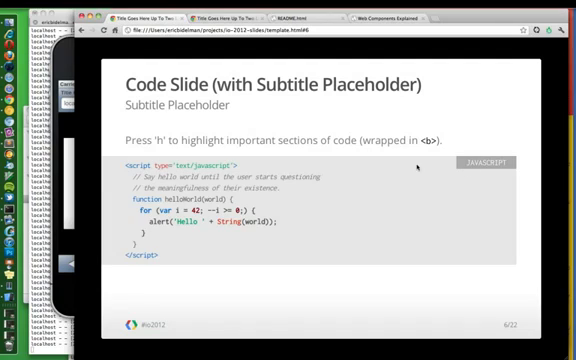
pyautogui.moveTo(196, 184)
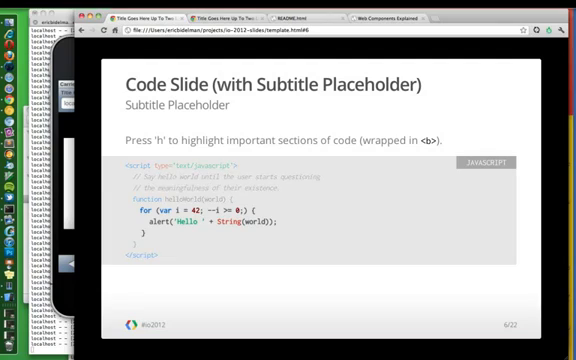
# Step: Highlight the marked important sections of the Code Slide's sample code with 'h'
pyautogui.press('h')
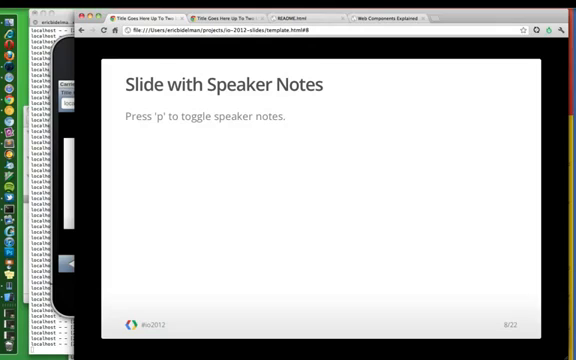
# Step: Toggle the speaker-notes overlay with 'p' while on the chart image slide
pyautogui.press('p')
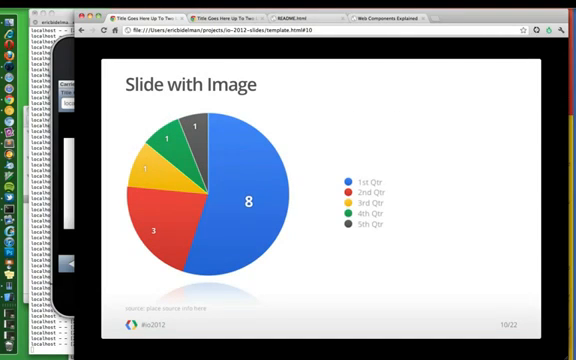
pyautogui.moveTo(412, 126)
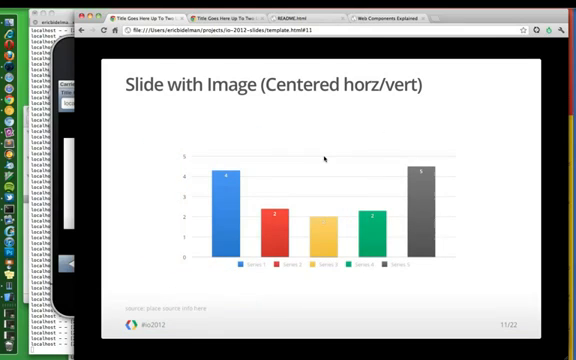
pyautogui.moveTo(384, 126)
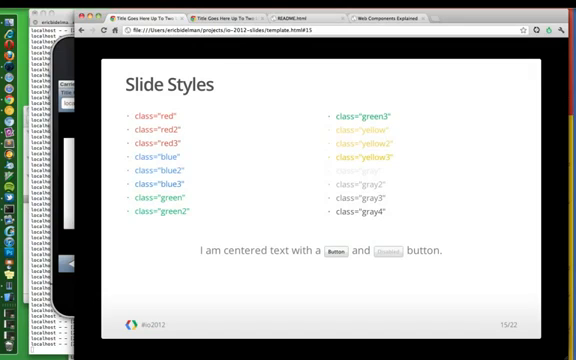
pyautogui.moveTo(344, 260)
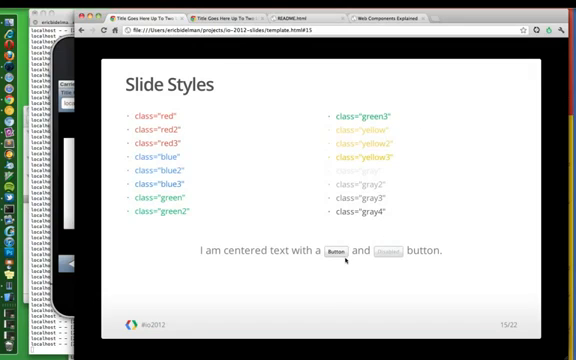
pyautogui.moveTo(398, 204)
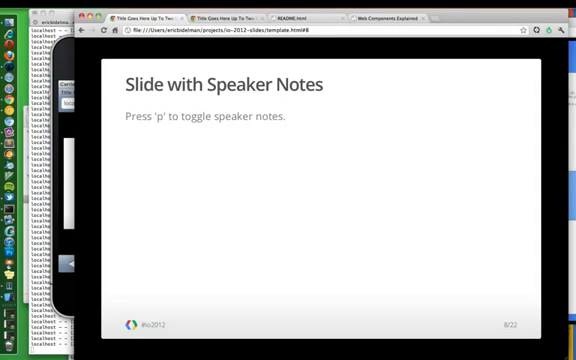
# Step: Toggle the speaker notes on and off with 'p' on the Slide with Speaker Notes
pyautogui.press('p')
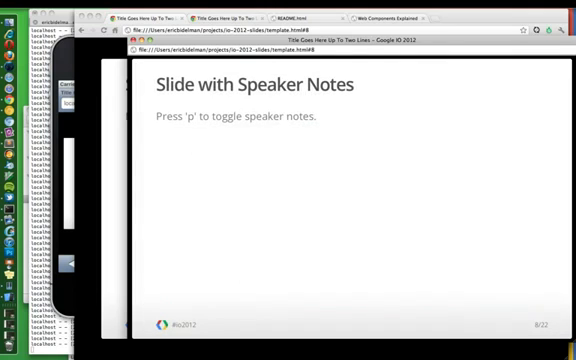
pyautogui.press('p')
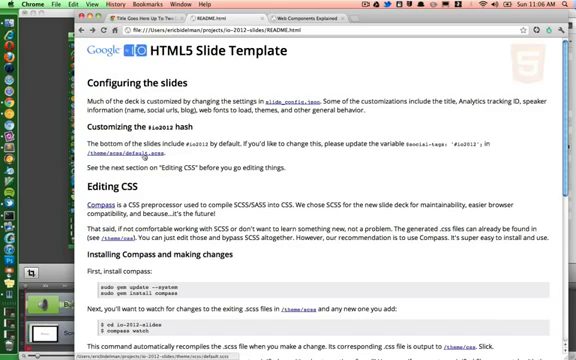
# Step: Scroll the README past Editing CSS down to Running the slides and Presenter mode
pyautogui.scroll(-3)
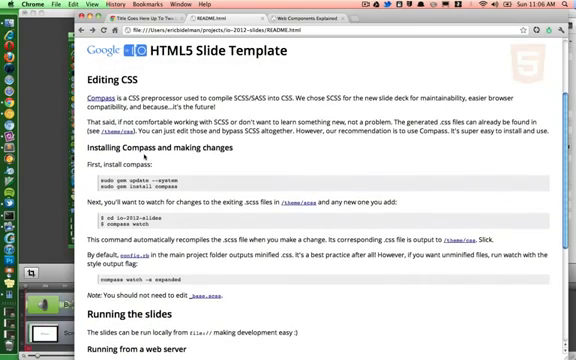
pyautogui.scroll(-3)
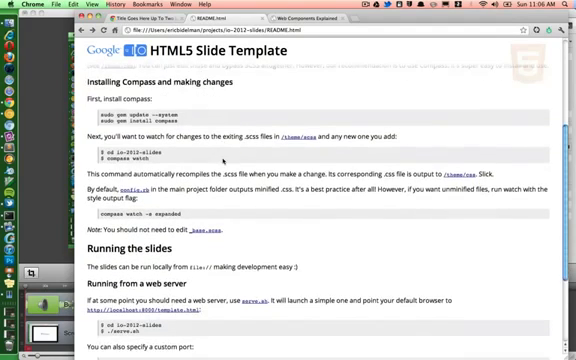
pyautogui.scroll(-3)
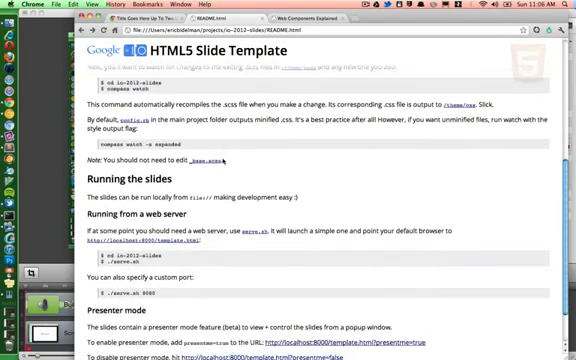
pyautogui.scroll(-3)
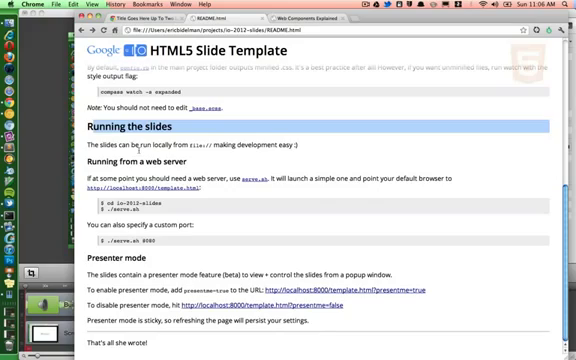